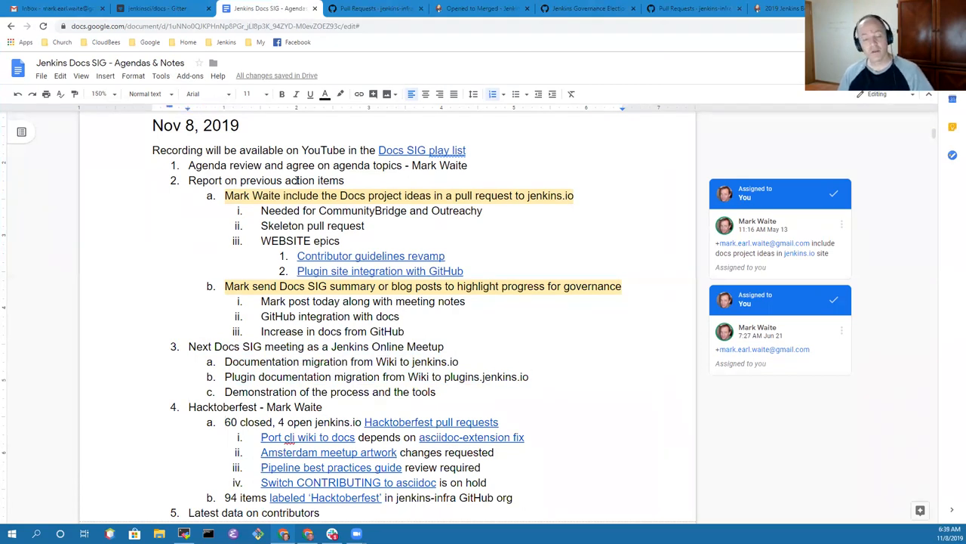
{"action": "scroll", "scroll_direction": "down", "scroll_amount": 3}
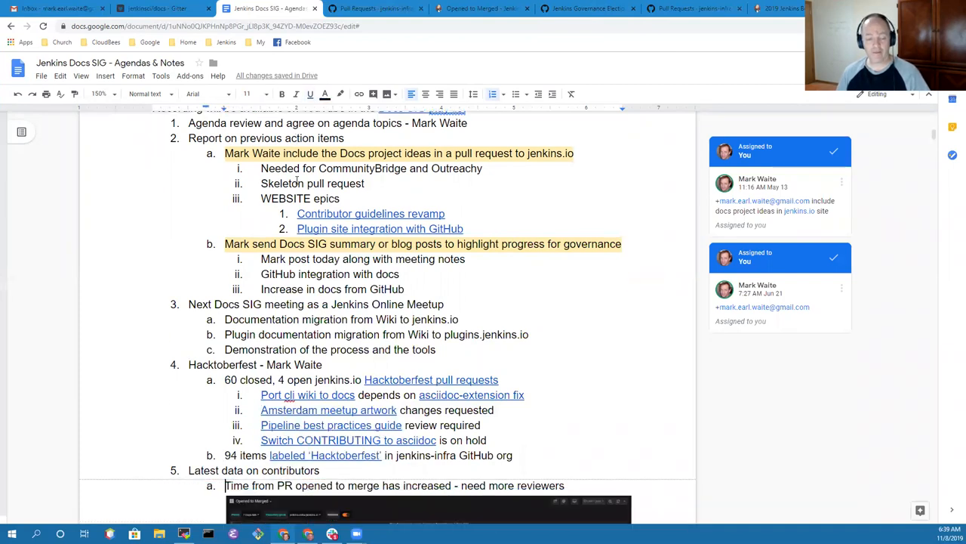
{"action": "scroll", "scroll_direction": "down", "scroll_amount": 3}
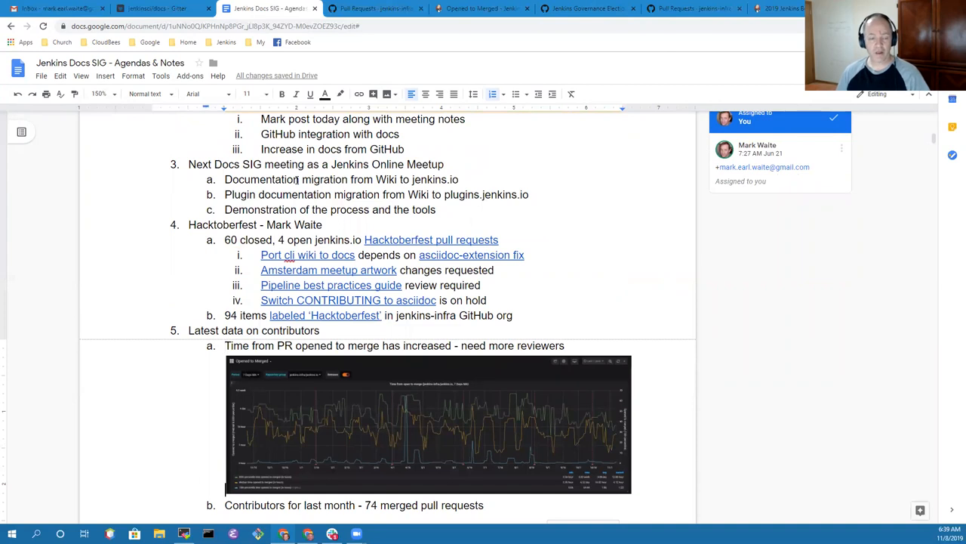
{"action": "scroll", "scroll_direction": "down", "scroll_amount": 3}
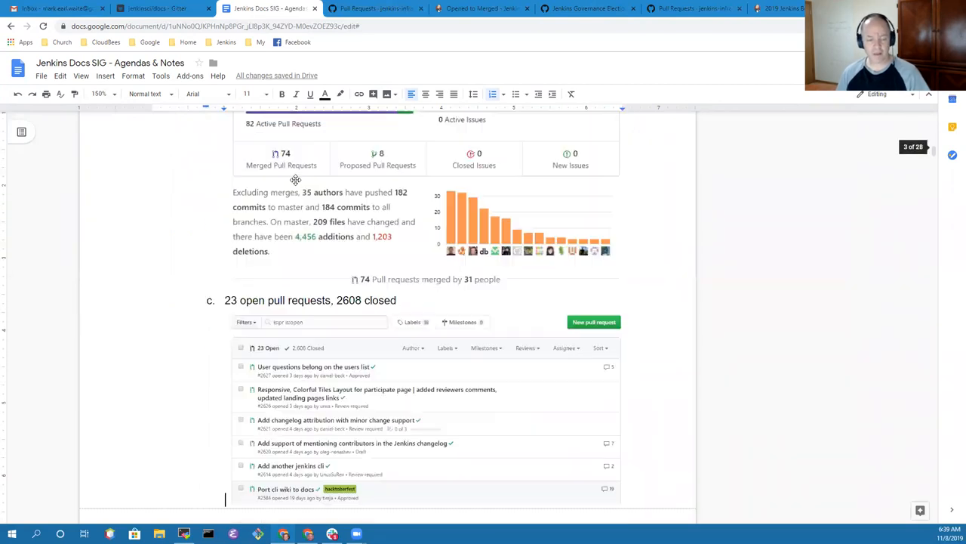
{"action": "scroll", "scroll_direction": "down", "scroll_amount": 3}
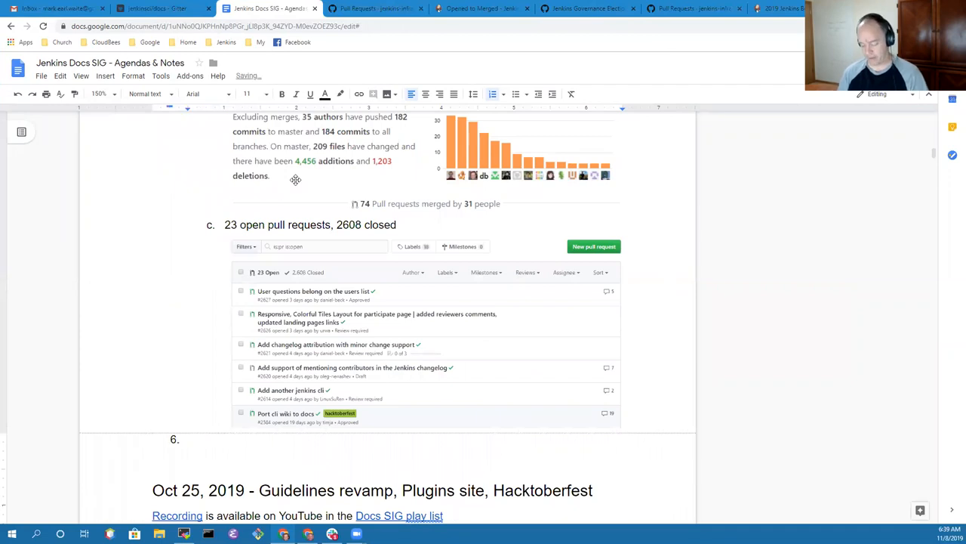
{"action": "type", "text": "Docs"}
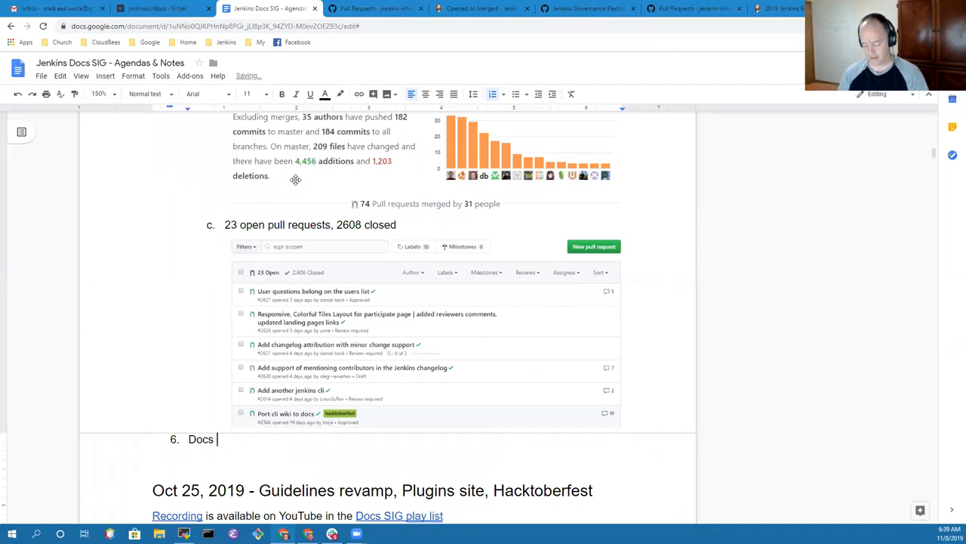
{"action": "type", "text": "u"}
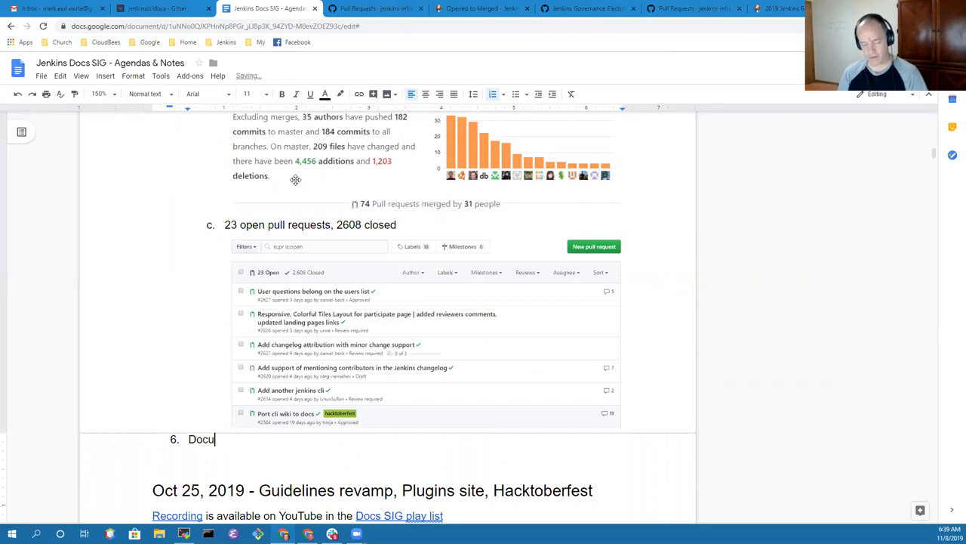
{"action": "type", "text": ",m"}
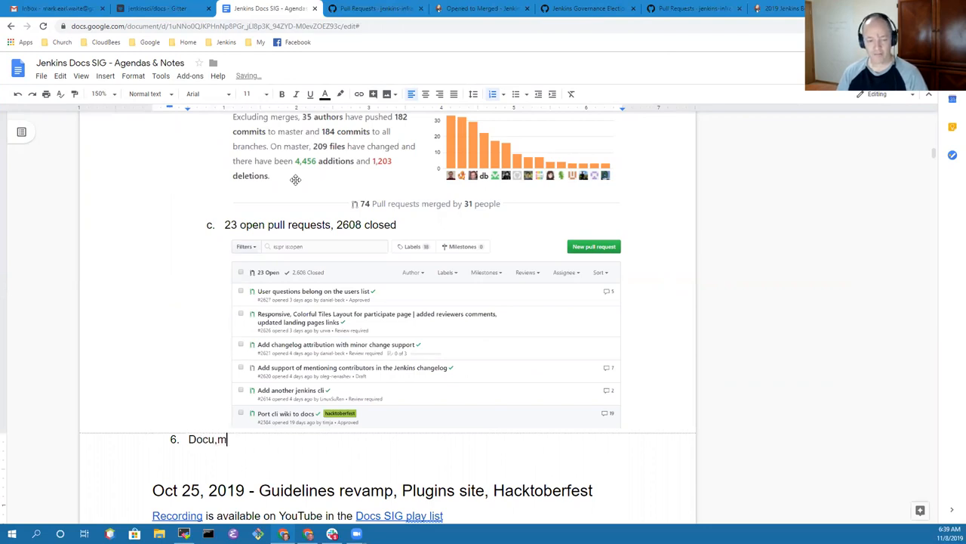
{"action": "type", "text": "entation"}
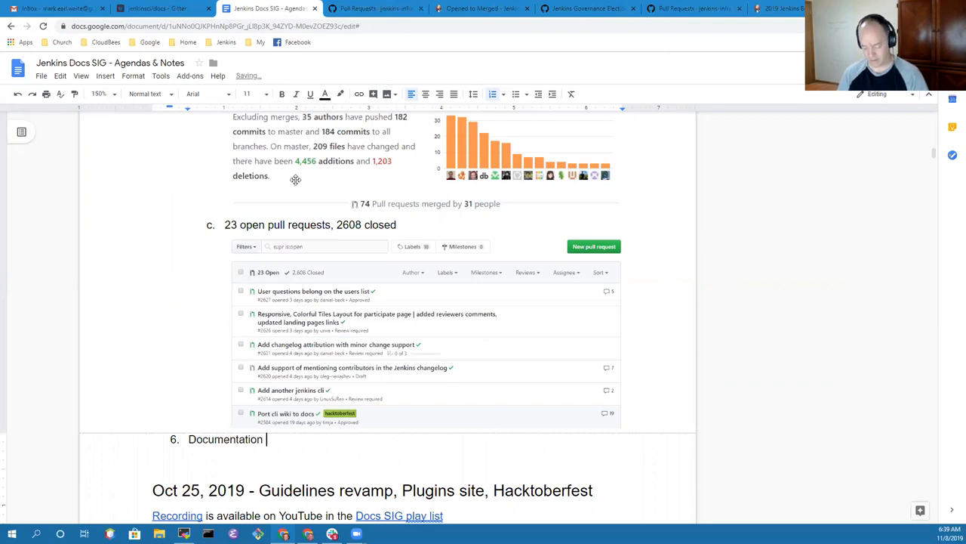
{"action": "type", "text": "Officer"}
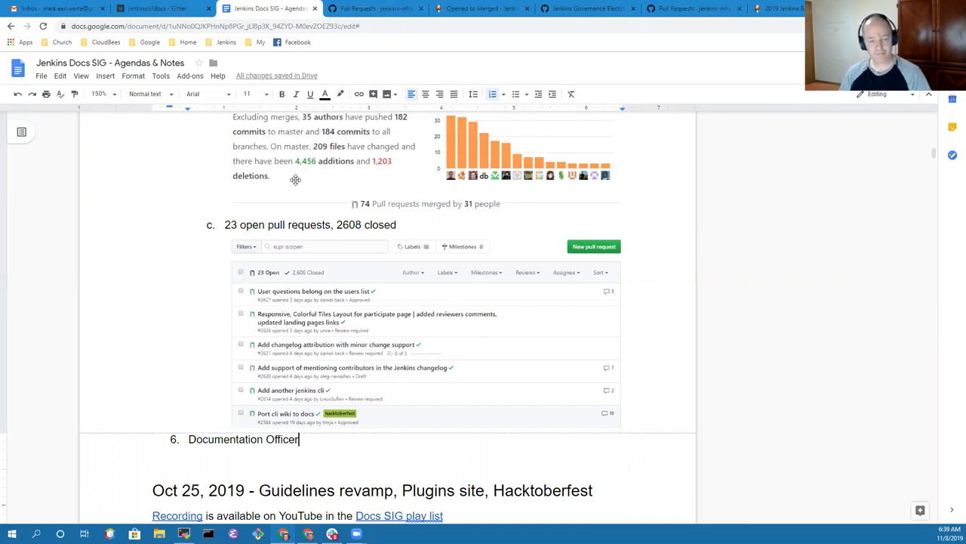
{"action": "scroll", "scroll_direction": "up", "scroll_amount": 3}
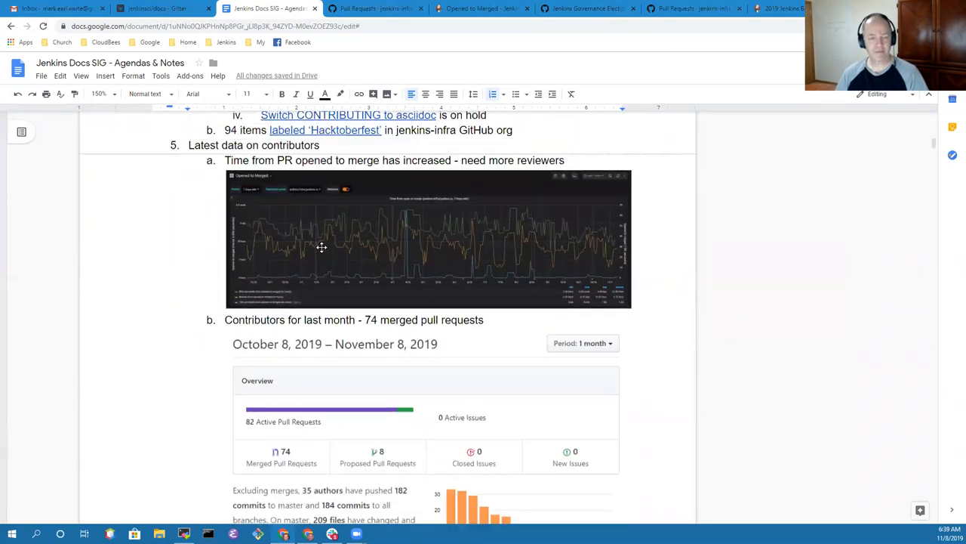
{"action": "scroll", "scroll_direction": "up", "scroll_amount": 3}
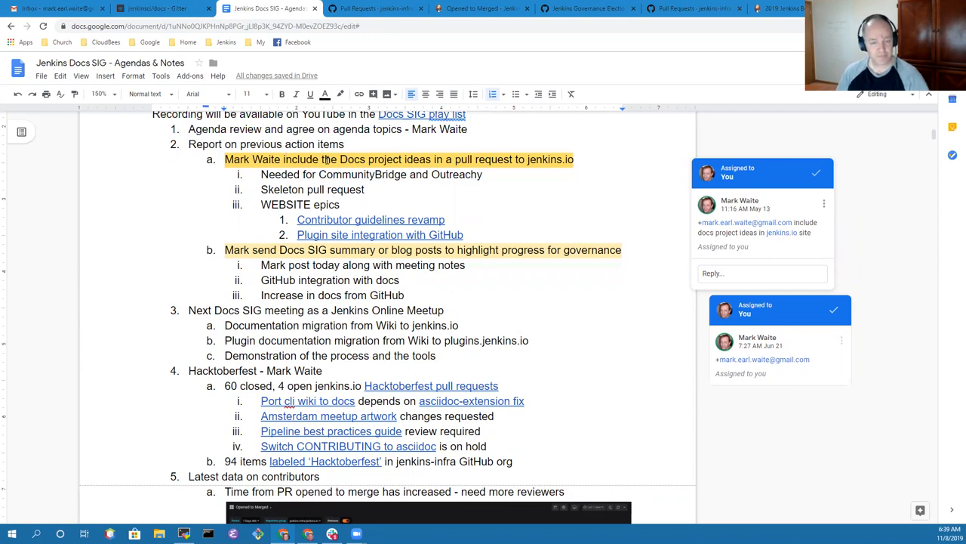
{"action": "mouse_move", "coordinate": [380, 235]}
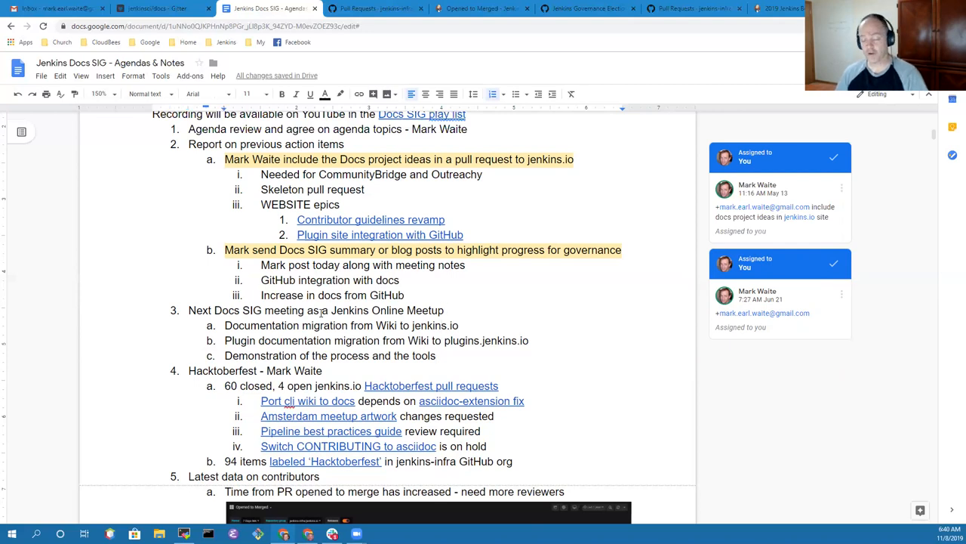
{"action": "scroll", "scroll_direction": "down", "scroll_amount": 3}
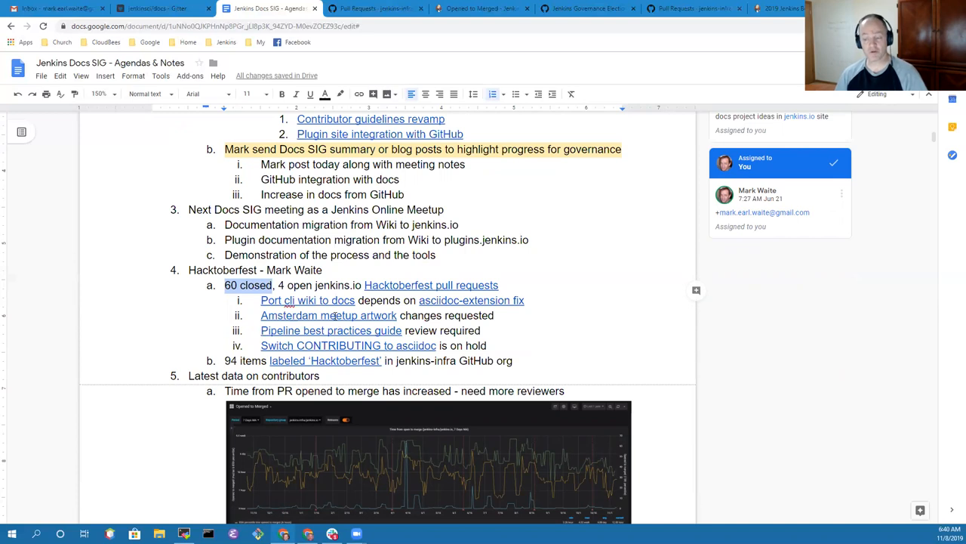
{"action": "scroll", "scroll_direction": "down", "scroll_amount": 3}
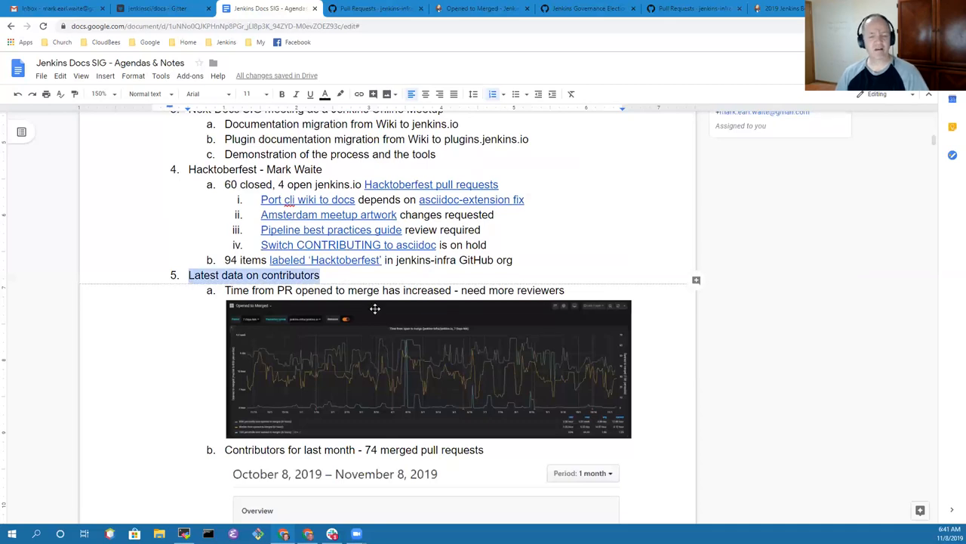
{"action": "mouse_move", "coordinate": [368, 285]}
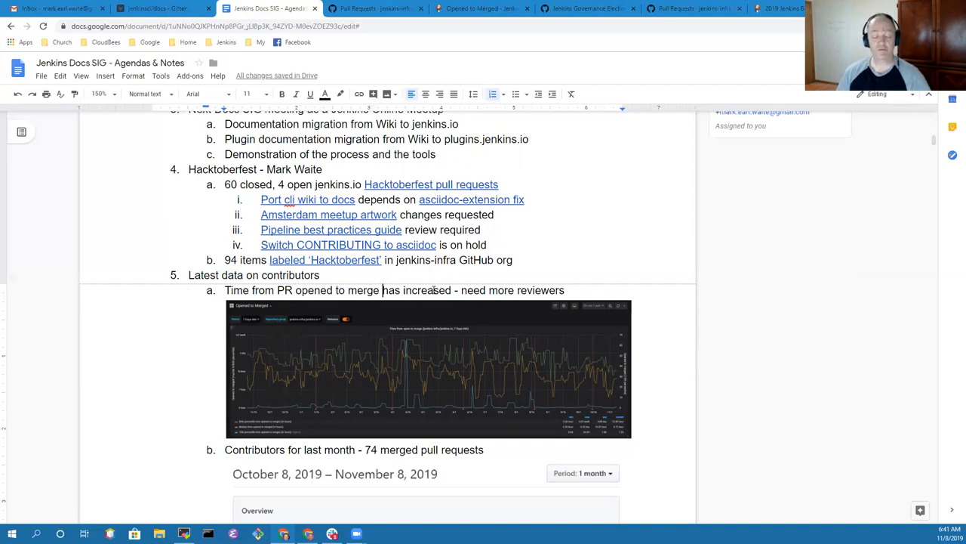
{"action": "scroll", "scroll_direction": "down", "scroll_amount": 3}
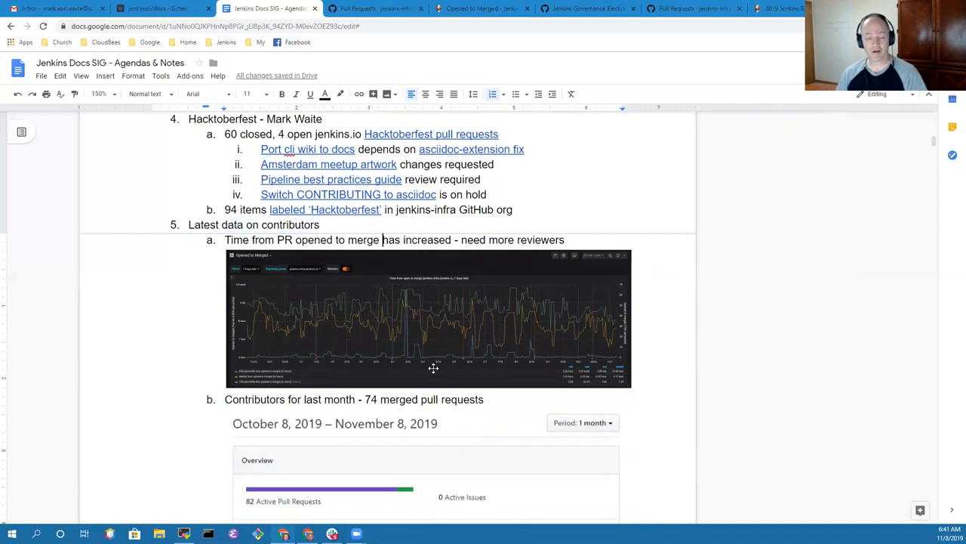
{"action": "scroll", "scroll_direction": "down", "scroll_amount": 3}
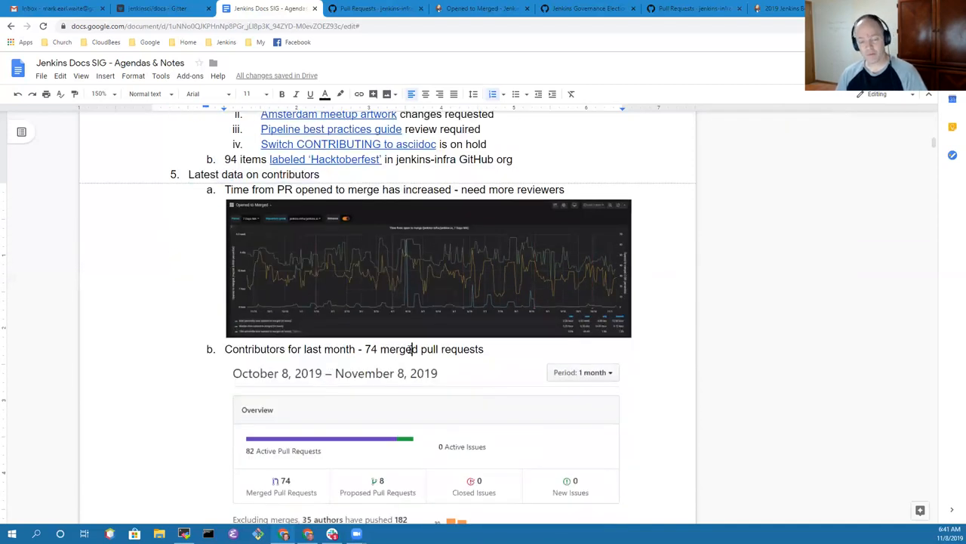
{"action": "scroll", "scroll_direction": "down", "scroll_amount": 3}
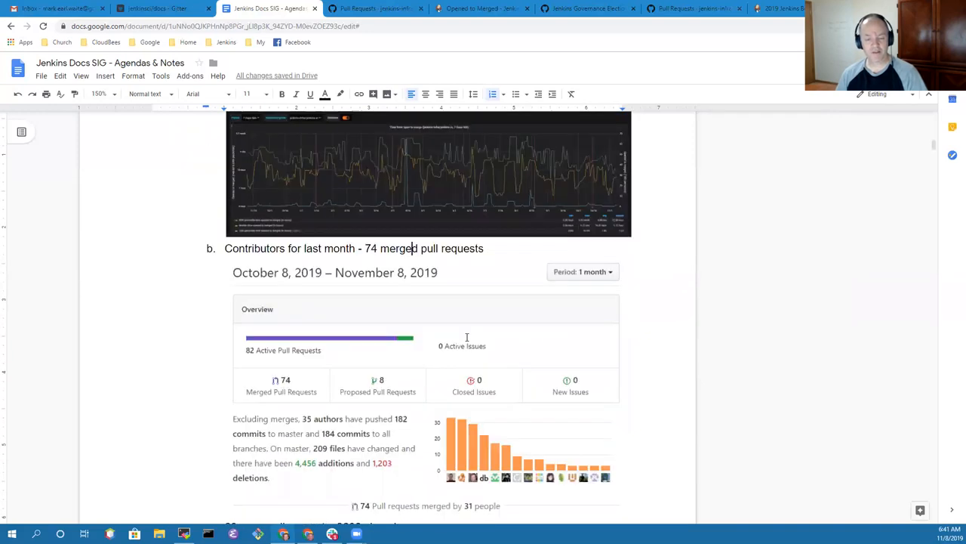
{"action": "mouse_move", "coordinate": [440, 256]}
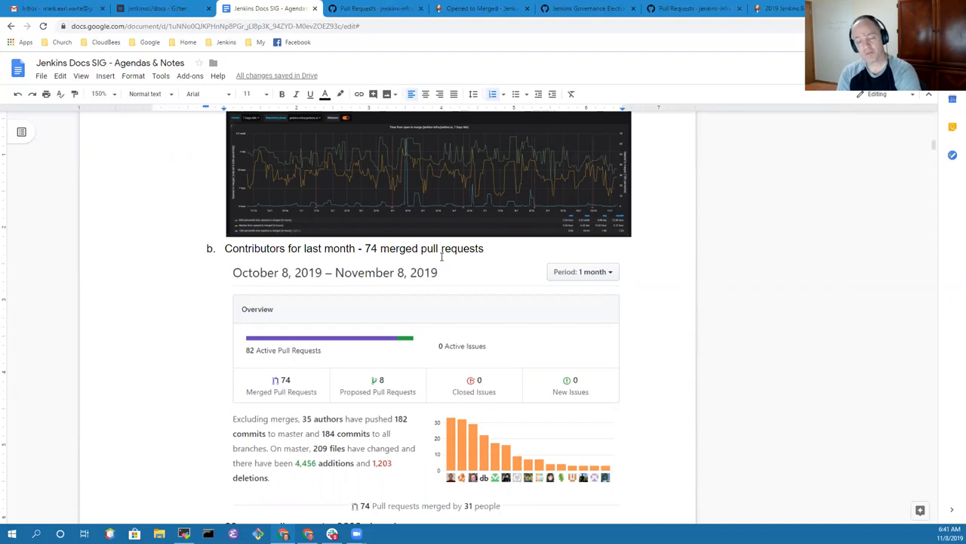
{"action": "scroll", "scroll_direction": "down", "scroll_amount": 3}
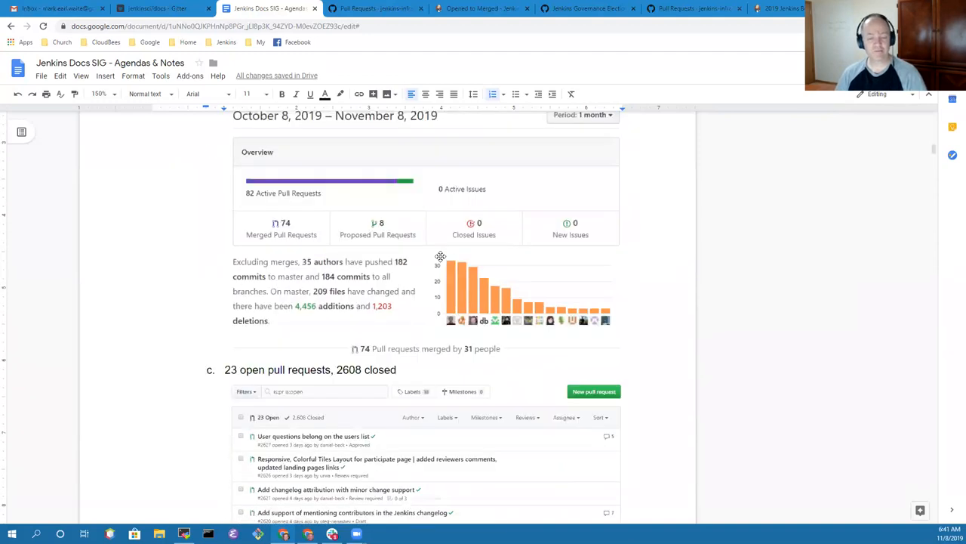
{"action": "scroll", "scroll_direction": "down", "scroll_amount": 3}
{"action": "type", "text": "Documentation Officer"}
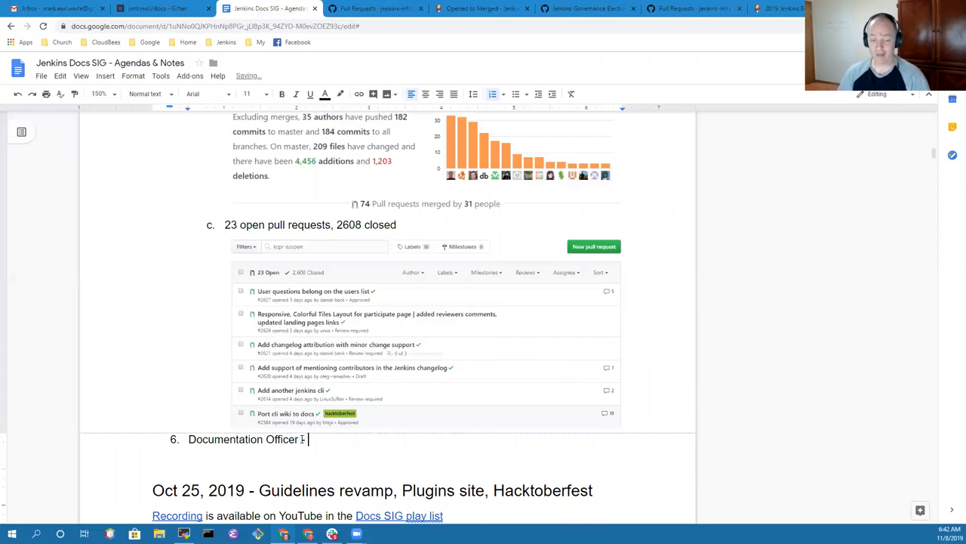
{"action": "type", "text": "Mark Waite"}
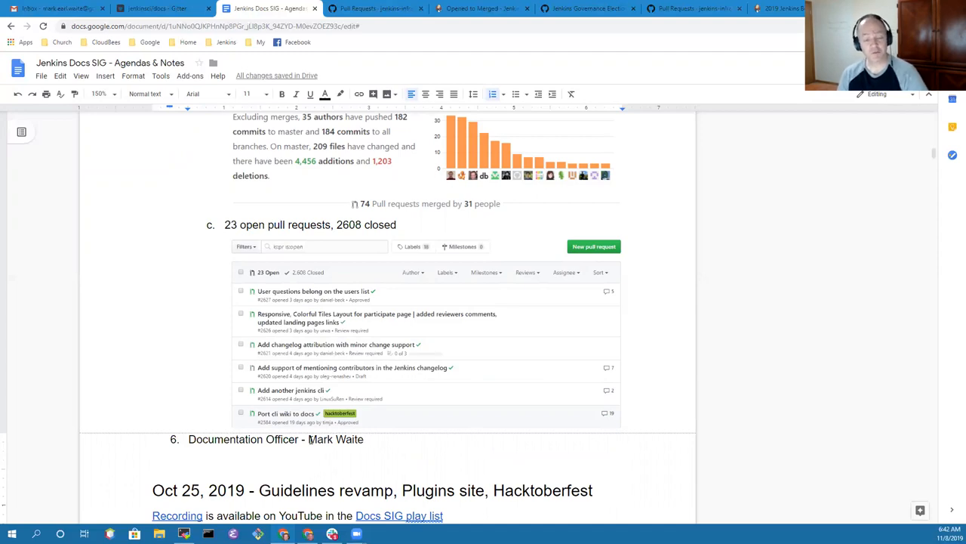
{"action": "mouse_move", "coordinate": [844, 171]}
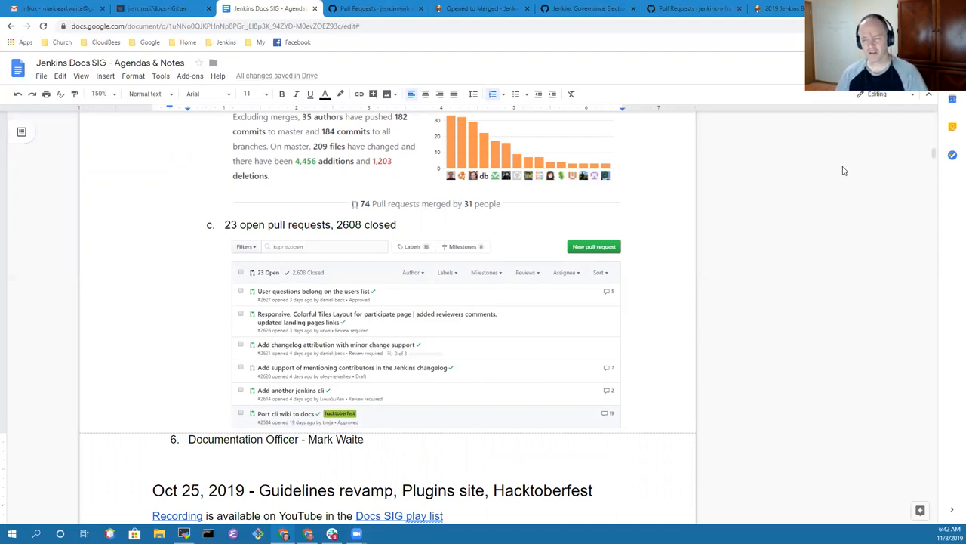